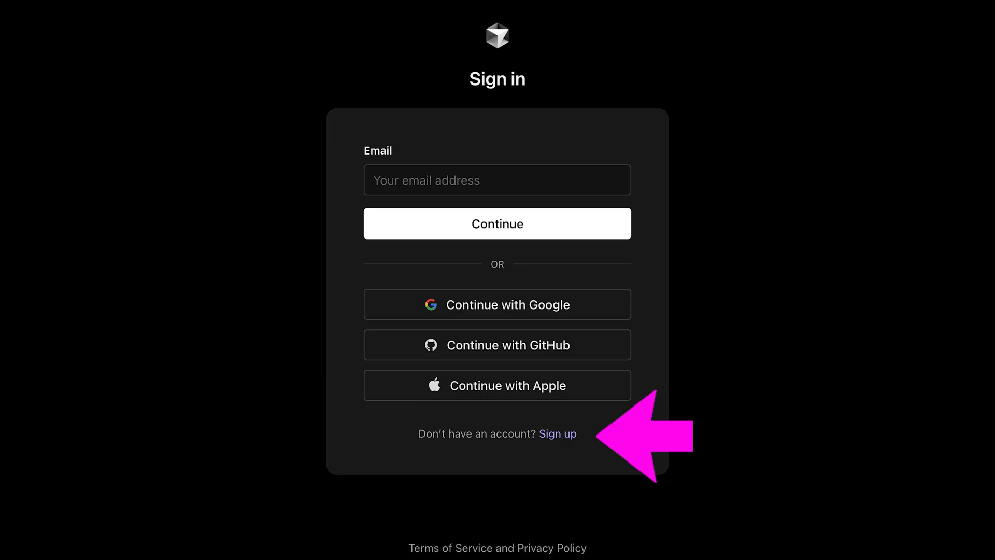
Sign up for a new Cursor account with name, email and password
{"action": "left_click", "coordinate": [557, 434]}
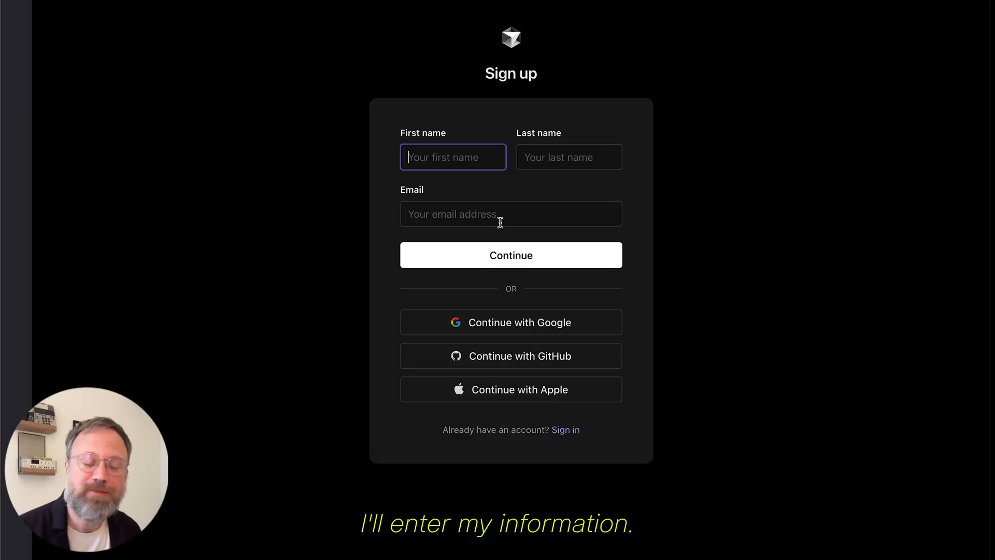
{"action": "left_click", "coordinate": [510, 254]}
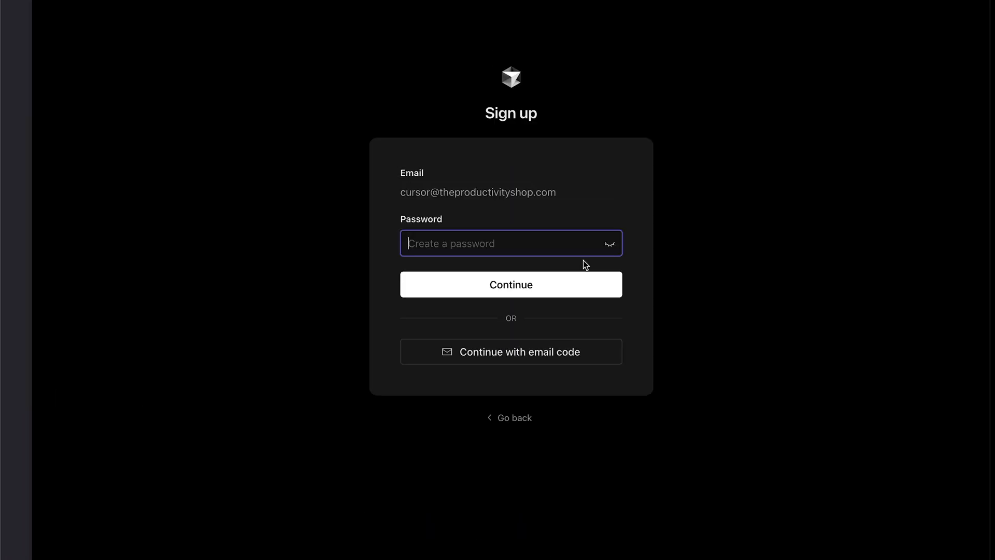
{"action": "left_click", "coordinate": [510, 351]}
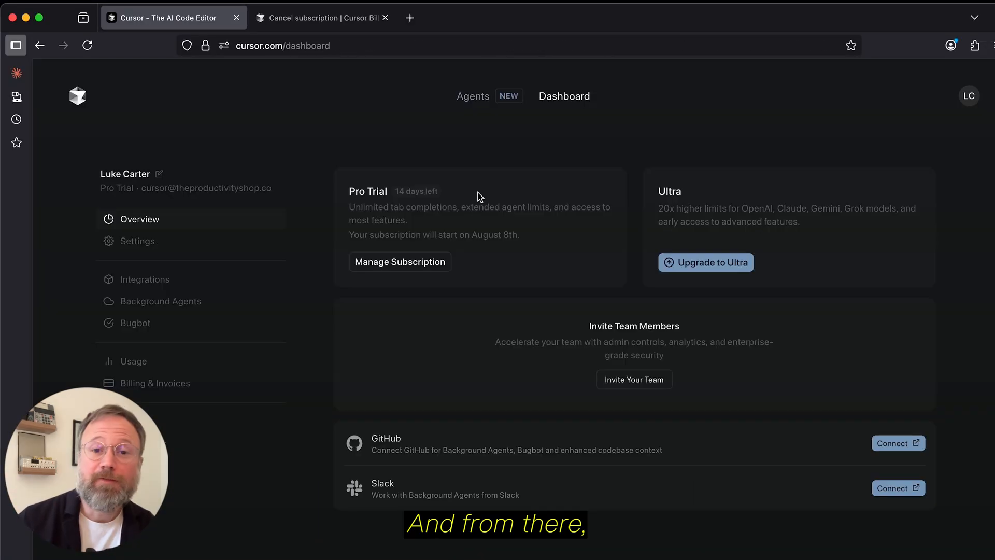
{"action": "mouse_move", "coordinate": [459, 234]}
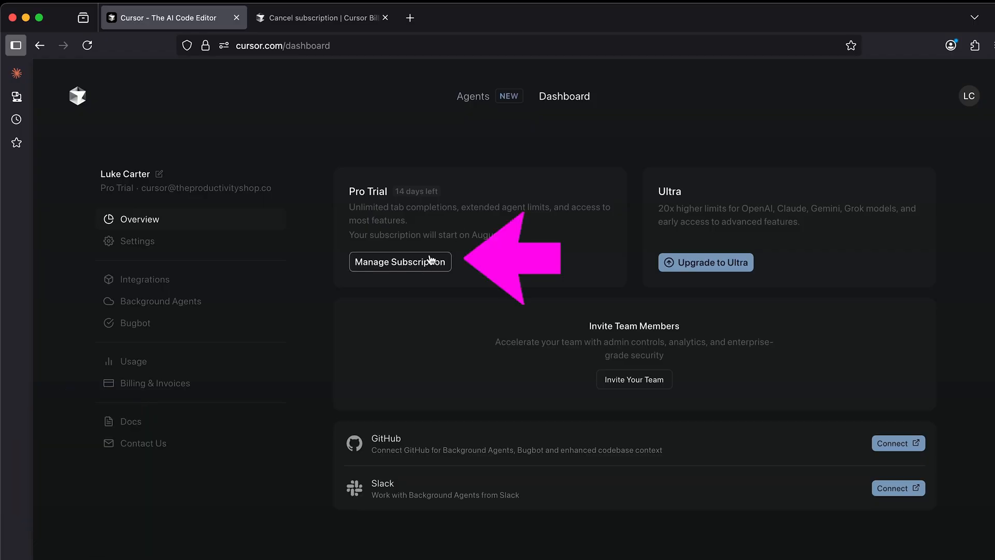
Cancel the Cursor Pro subscription renewal and download Cursor for macOS
{"action": "left_click", "coordinate": [401, 261]}
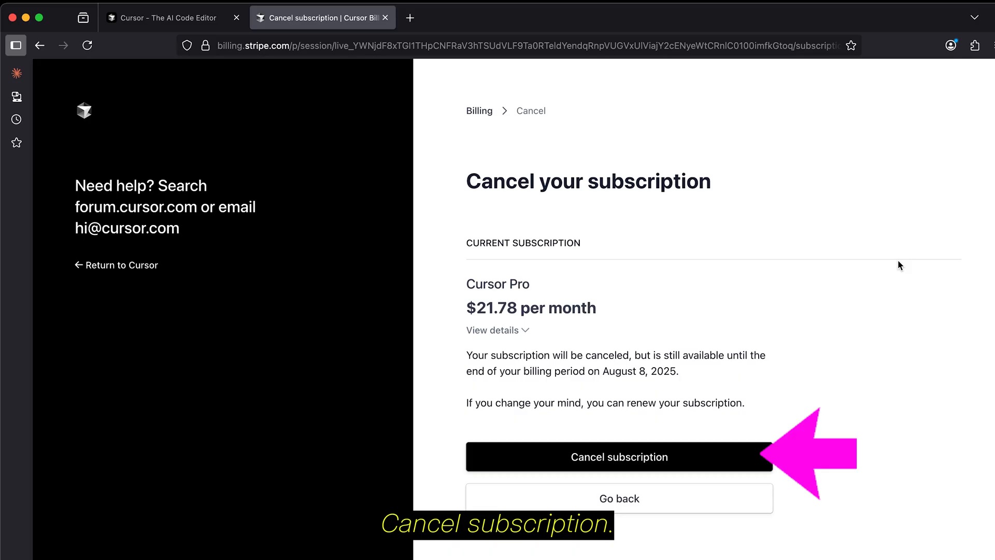
{"action": "left_click", "coordinate": [619, 456]}
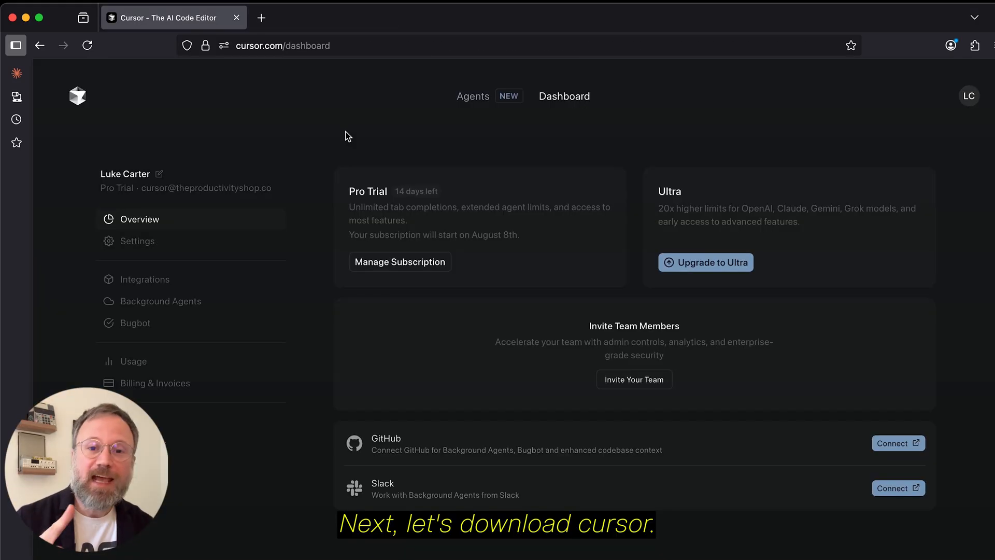
{"action": "left_click", "coordinate": [968, 96]}
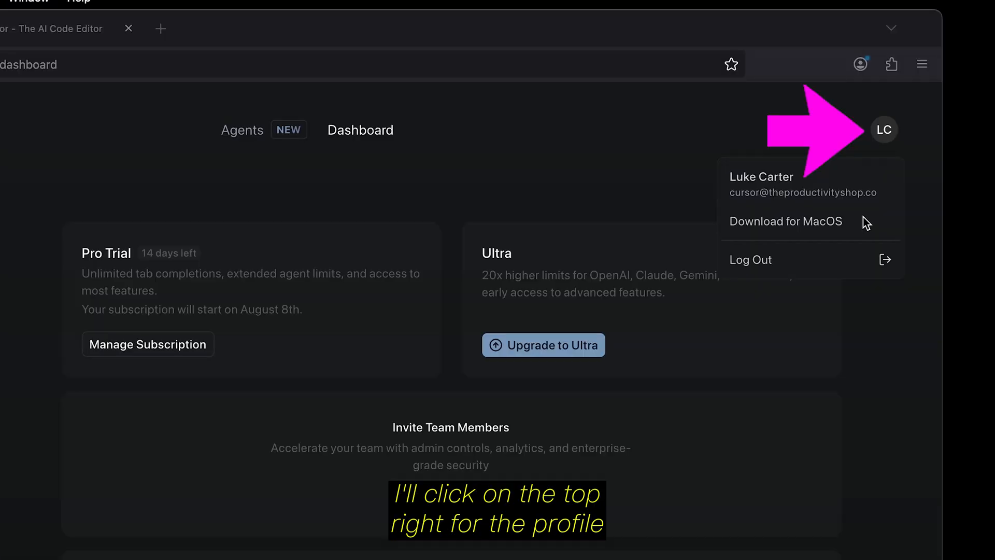
{"action": "left_click", "coordinate": [785, 222]}
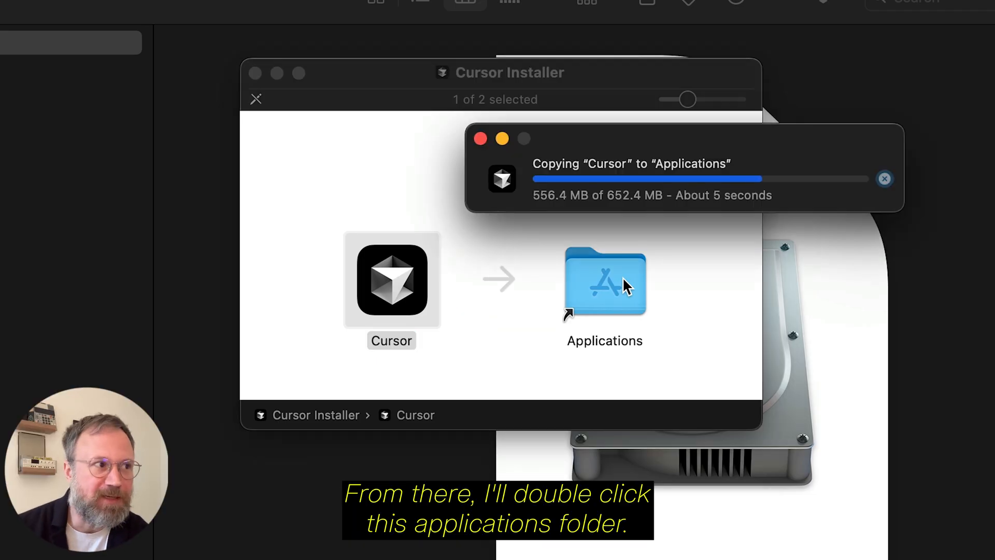
Open the Applications folder and launch the installed Cursor app
{"action": "double_click", "coordinate": [604, 280]}
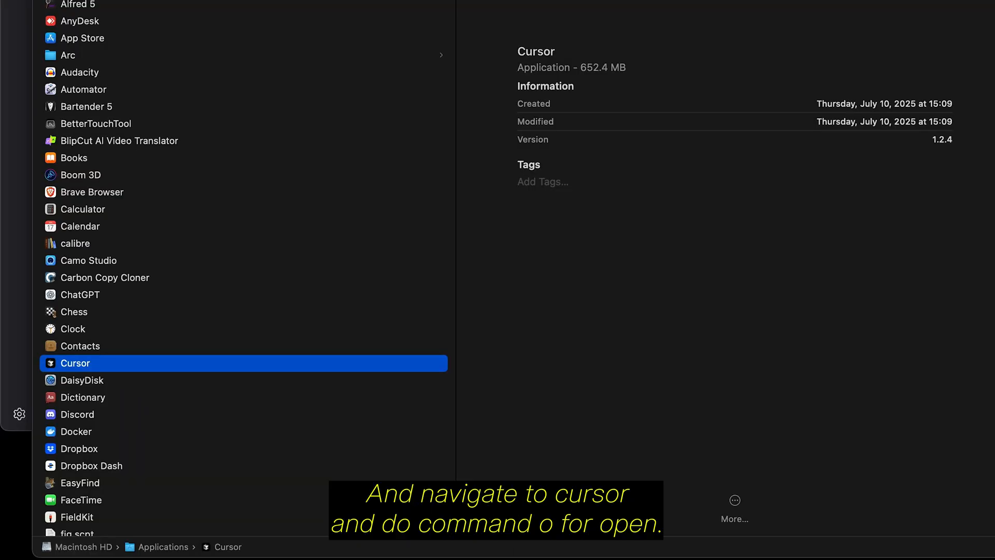
{"action": "key", "text": "cmd+o"}
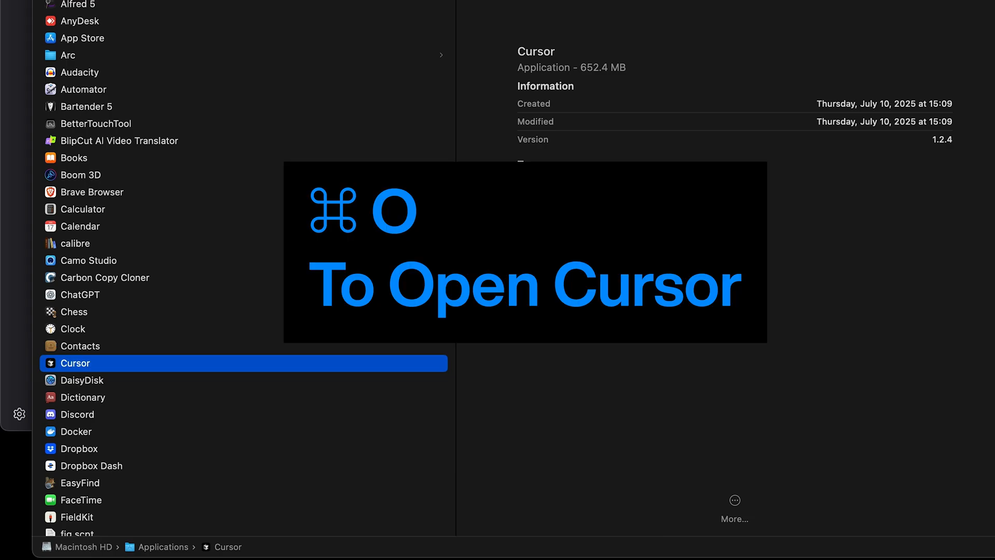
{"action": "key", "text": "cmd+o"}
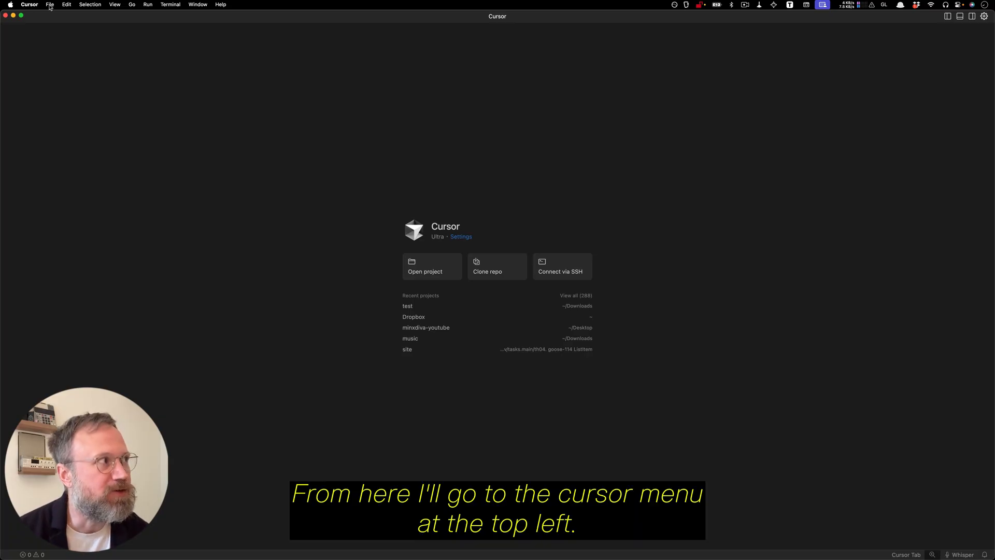
Open Cursor Settings from the Cursor menu and start Sign In under General
{"action": "left_click", "coordinate": [29, 4]}
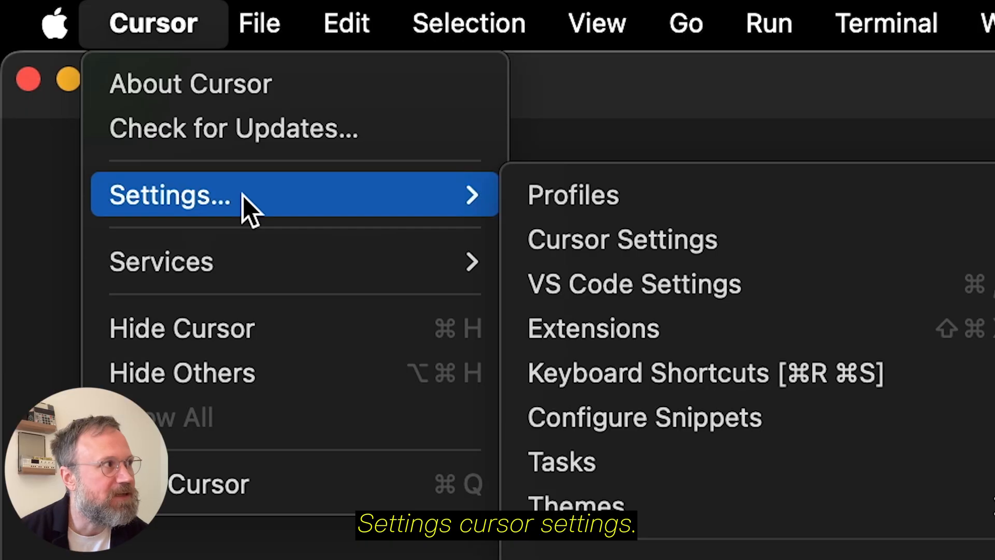
{"action": "mouse_move", "coordinate": [625, 239]}
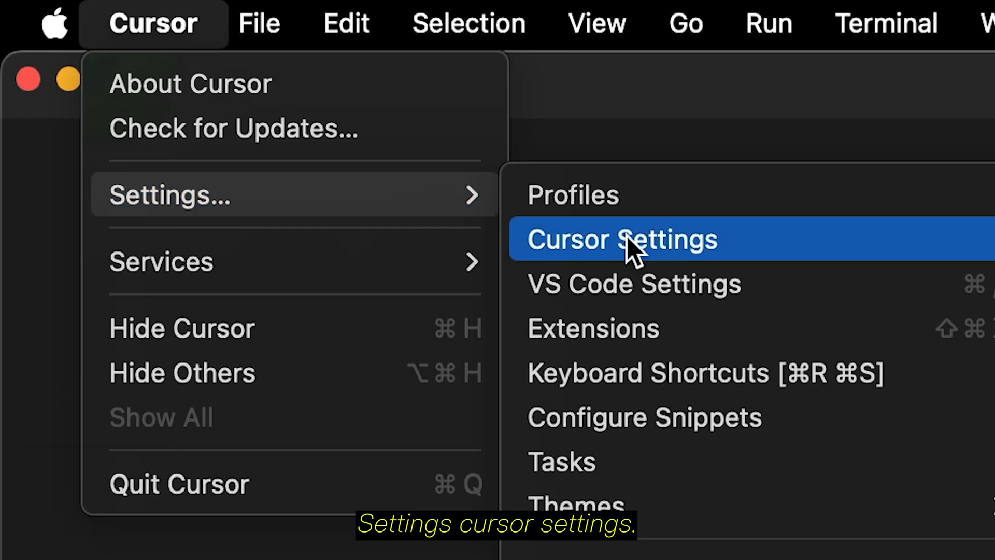
{"action": "left_click", "coordinate": [622, 239]}
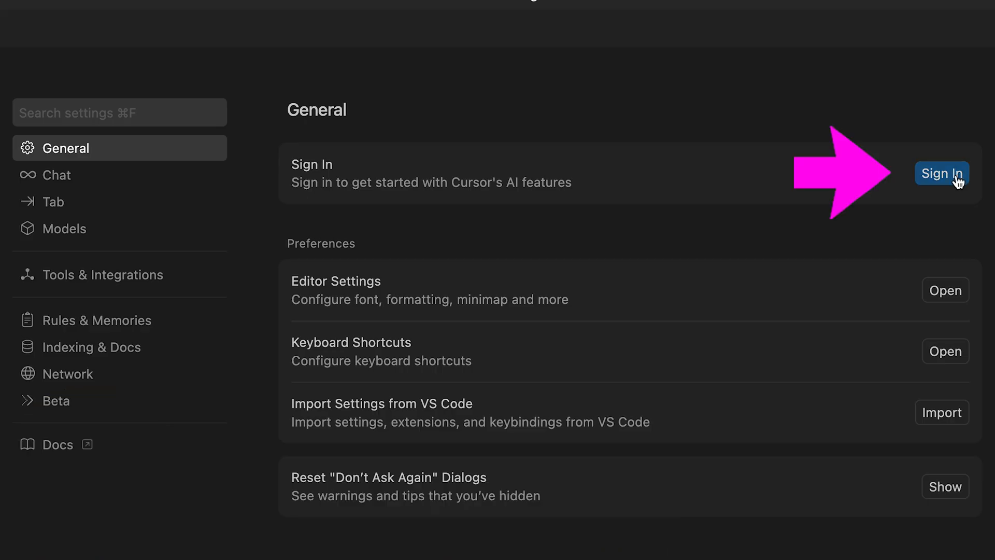
{"action": "left_click", "coordinate": [941, 173]}
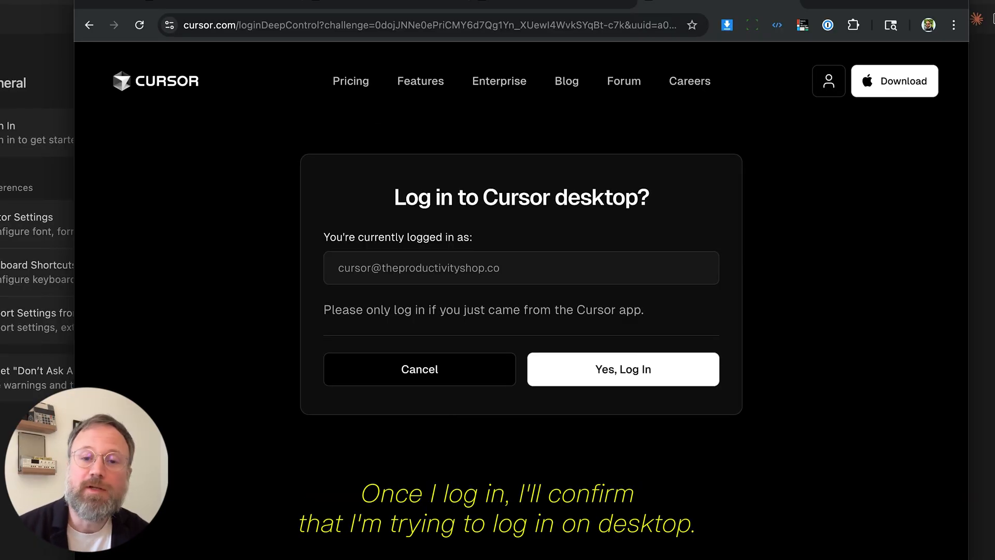
{"action": "mouse_move", "coordinate": [814, 319]}
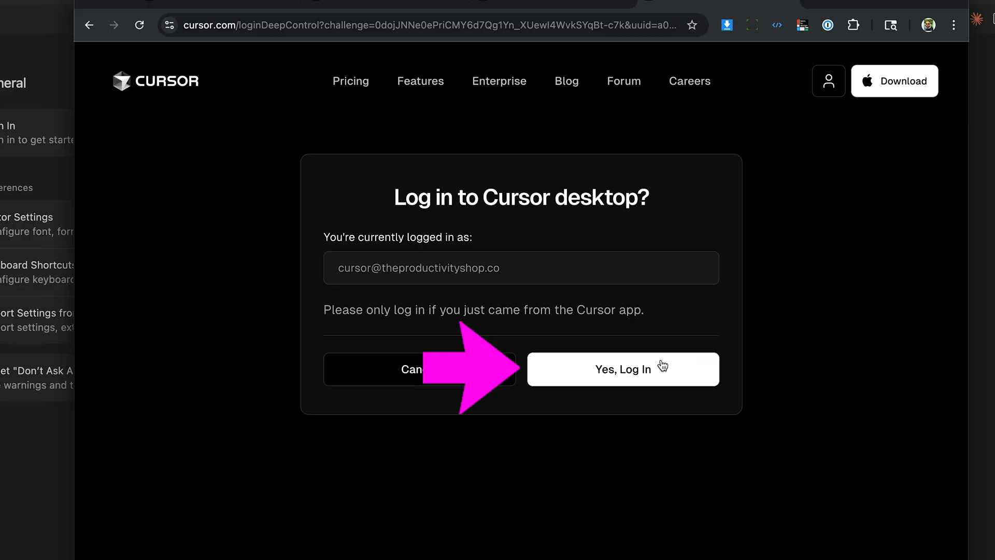
Approve the Cursor desktop login in the browser and reopen the app
{"action": "left_click", "coordinate": [622, 368]}
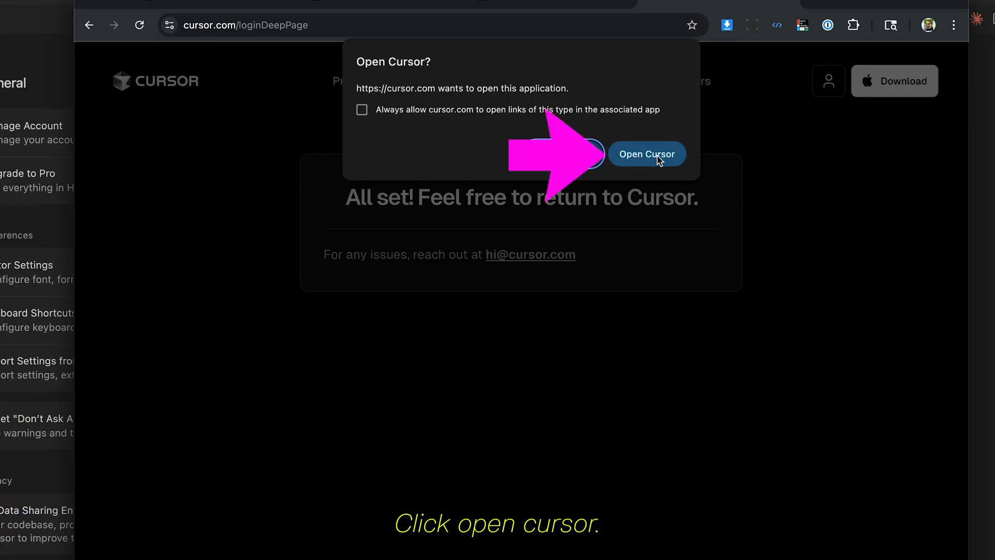
{"action": "left_click", "coordinate": [646, 153]}
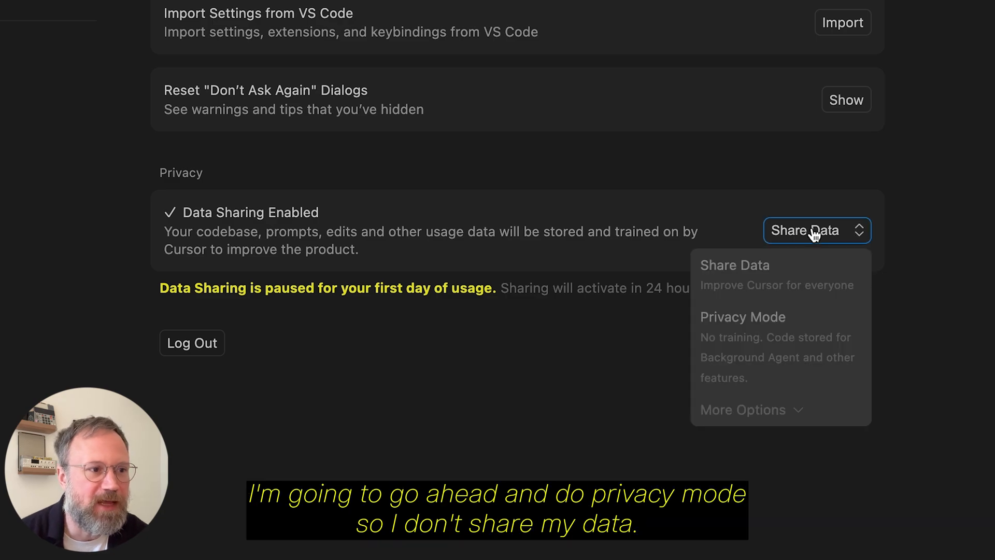
Set Privacy Mode, then disable External-File Protection under Chat Auto-Run settings
{"action": "left_click", "coordinate": [743, 316]}
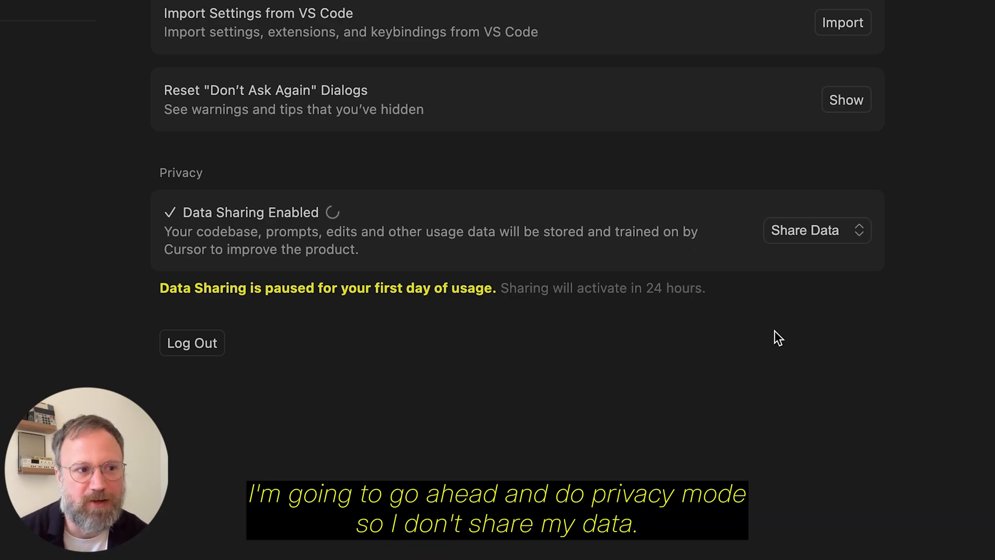
{"action": "left_click", "coordinate": [817, 230]}
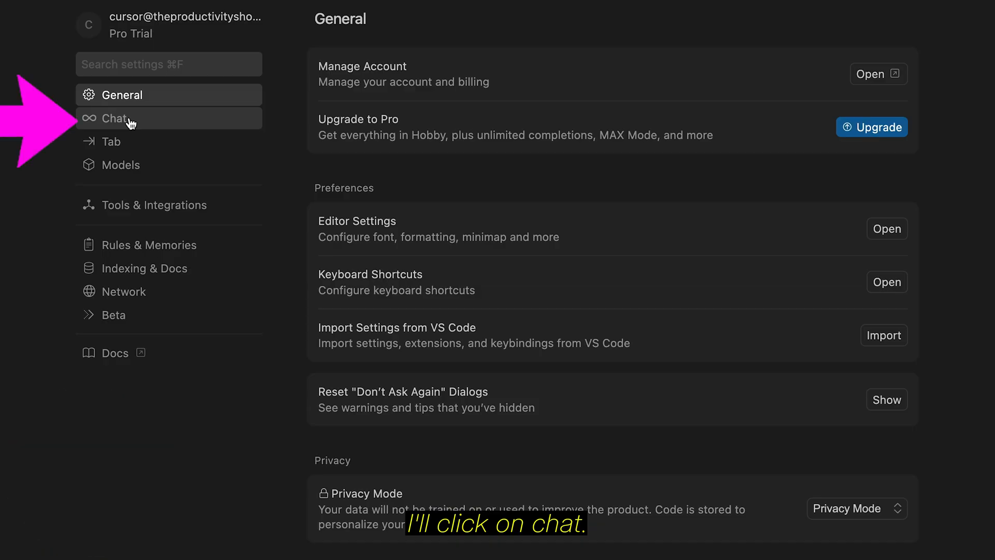
{"action": "left_click", "coordinate": [116, 118]}
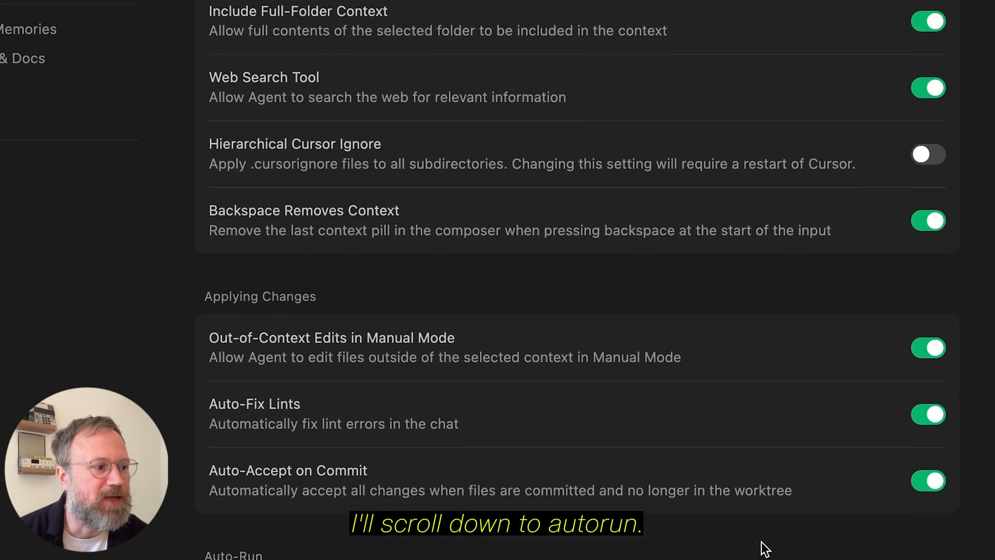
{"action": "scroll", "scroll_direction": "down", "scroll_amount": 3}
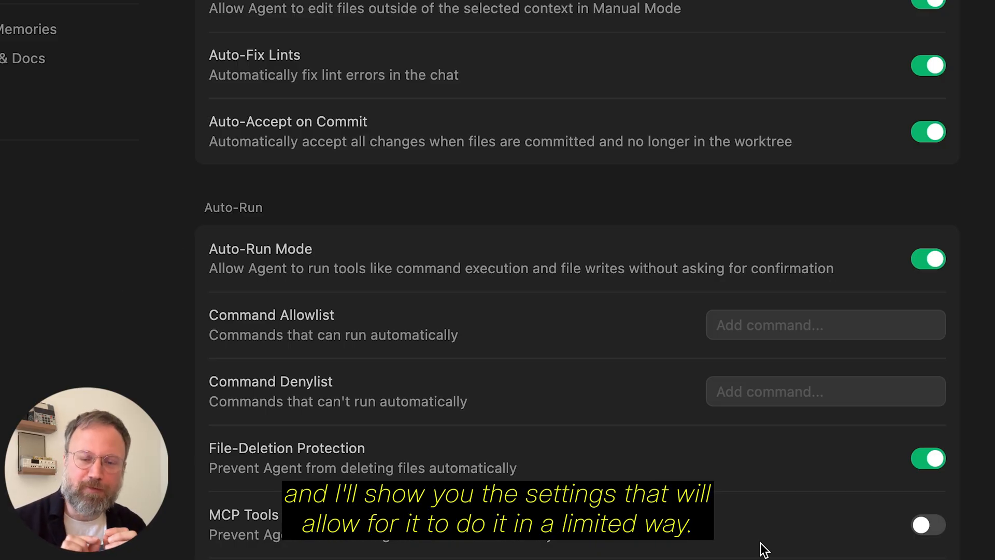
{"action": "mouse_move", "coordinate": [203, 258]}
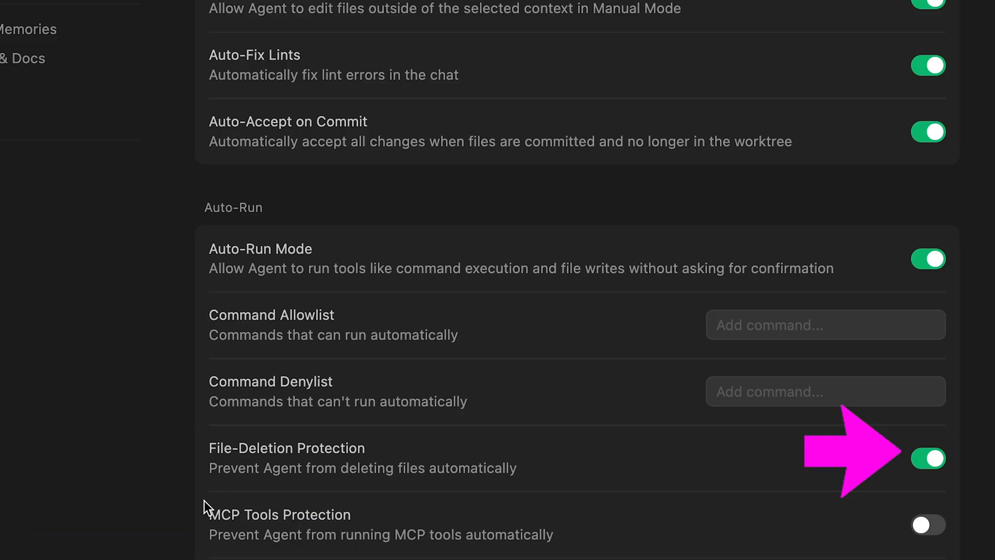
{"action": "scroll", "scroll_direction": "down", "scroll_amount": 3}
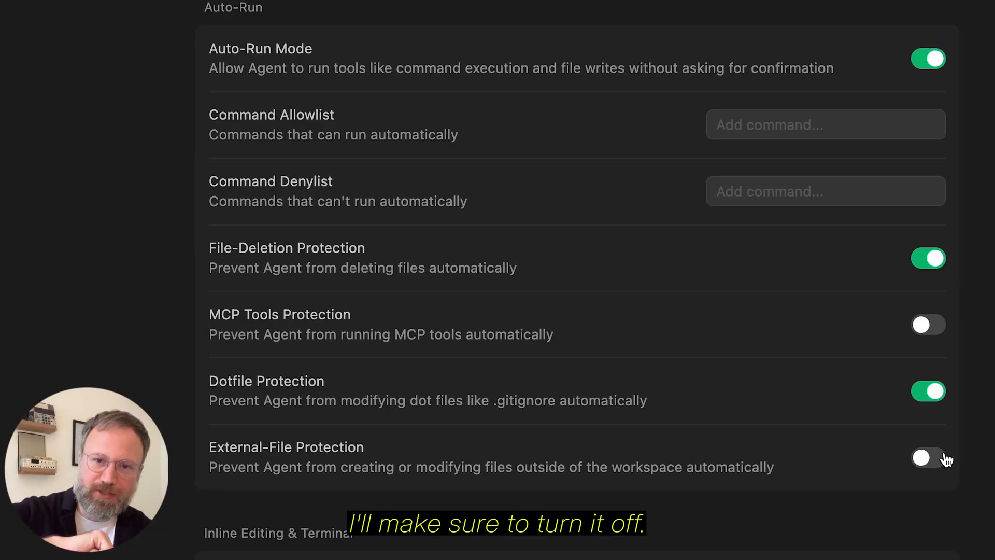
{"action": "mouse_move", "coordinate": [926, 458]}
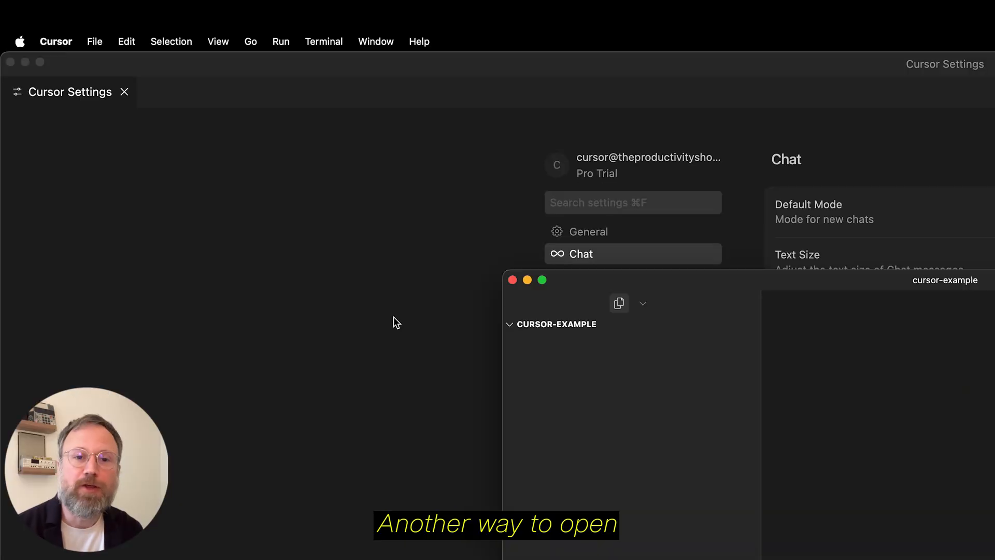
Show the File menu's folder-opening options in the cursor-example window
{"action": "left_click", "coordinate": [94, 41]}
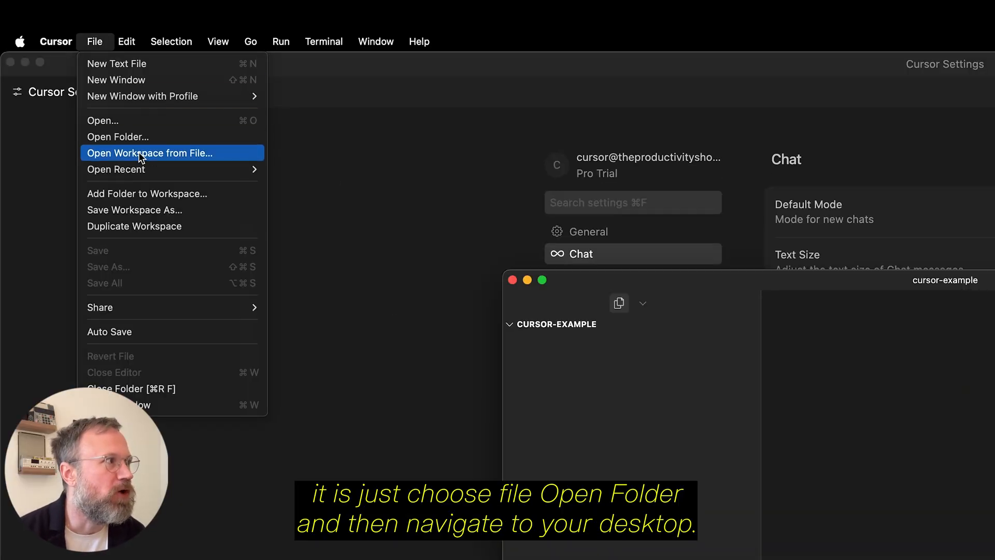
{"action": "mouse_move", "coordinate": [127, 137]}
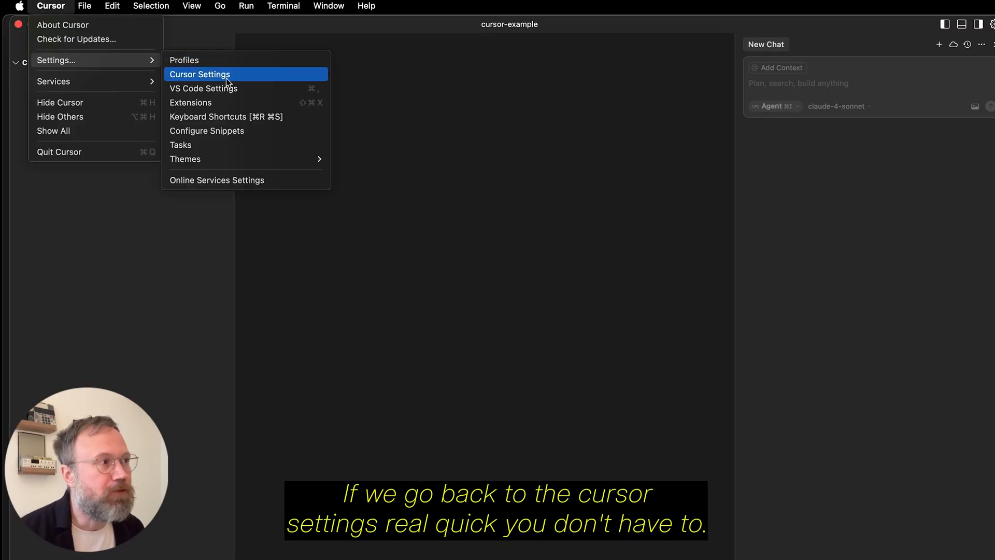
Review the Chat Auto-Run protection options in Cursor Settings, then close settings
{"action": "left_click", "coordinate": [200, 74]}
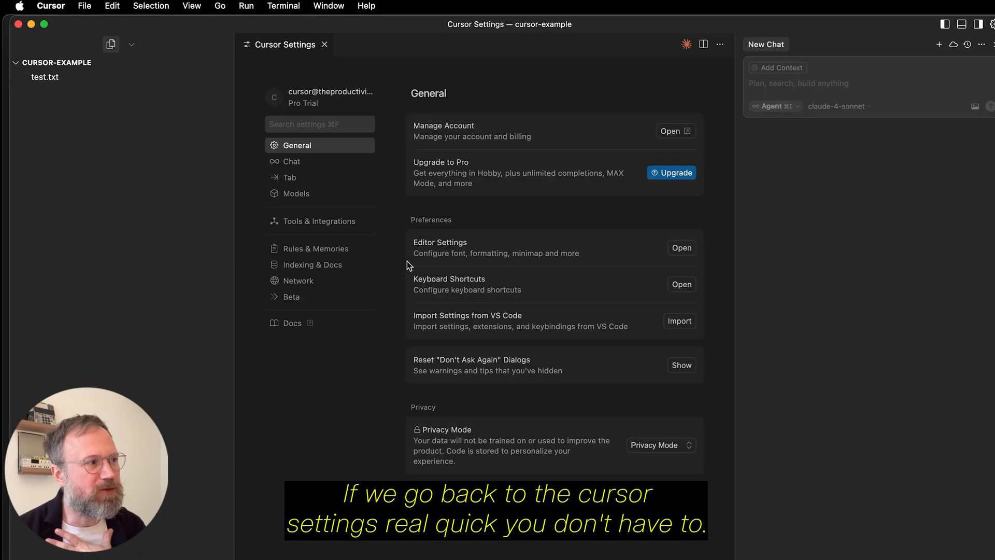
{"action": "left_click", "coordinate": [291, 161]}
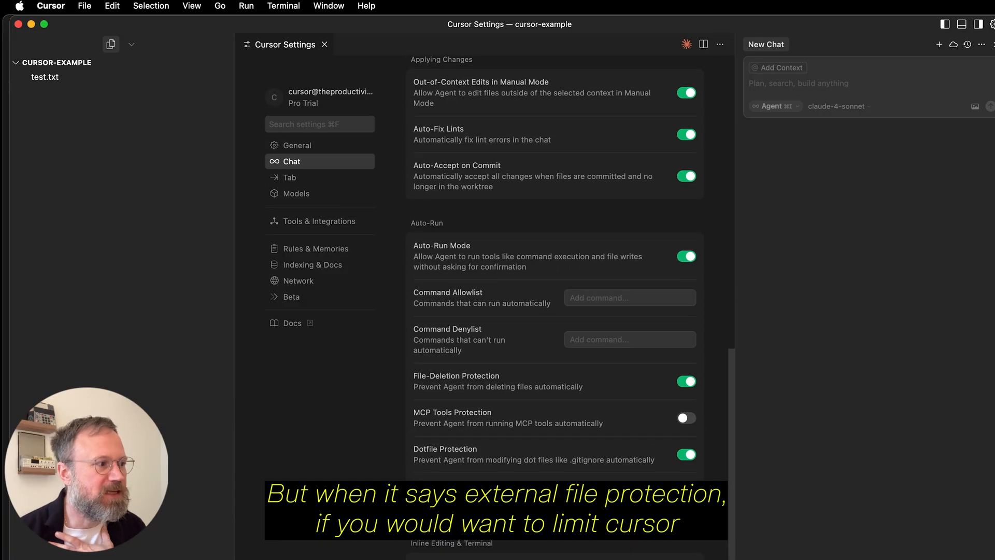
{"action": "scroll", "scroll_direction": "down", "scroll_amount": 3}
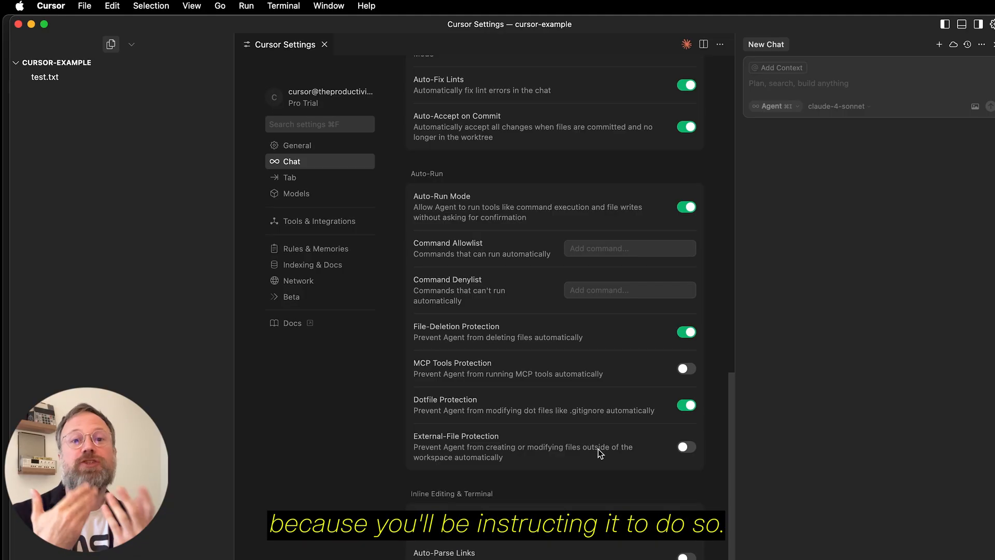
{"action": "left_click", "coordinate": [324, 45]}
{"action": "type", "text": "Can you get the latest recording in the downloads folder and move it to the workspace?"}
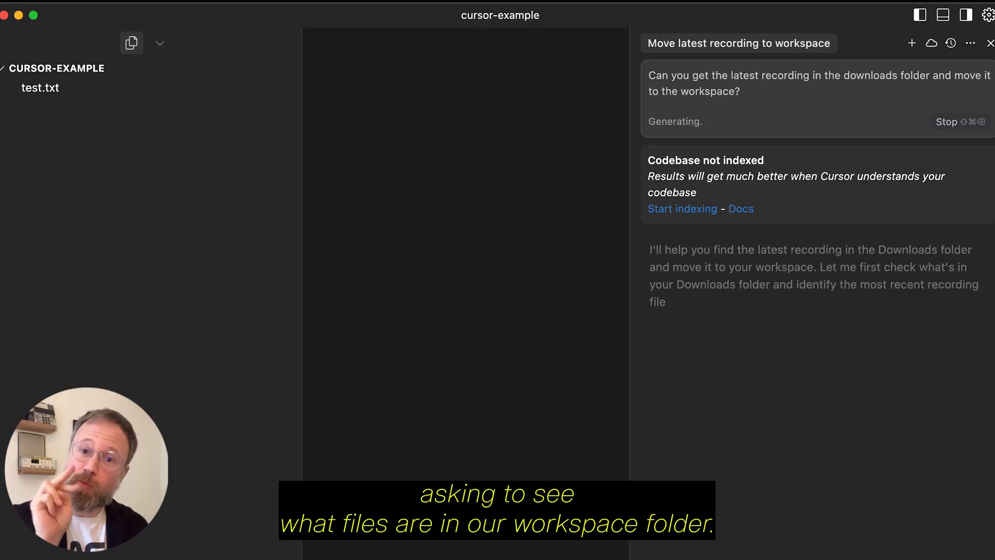
Start indexing the cursor-example codebase from the notice
{"action": "left_click", "coordinate": [682, 208]}
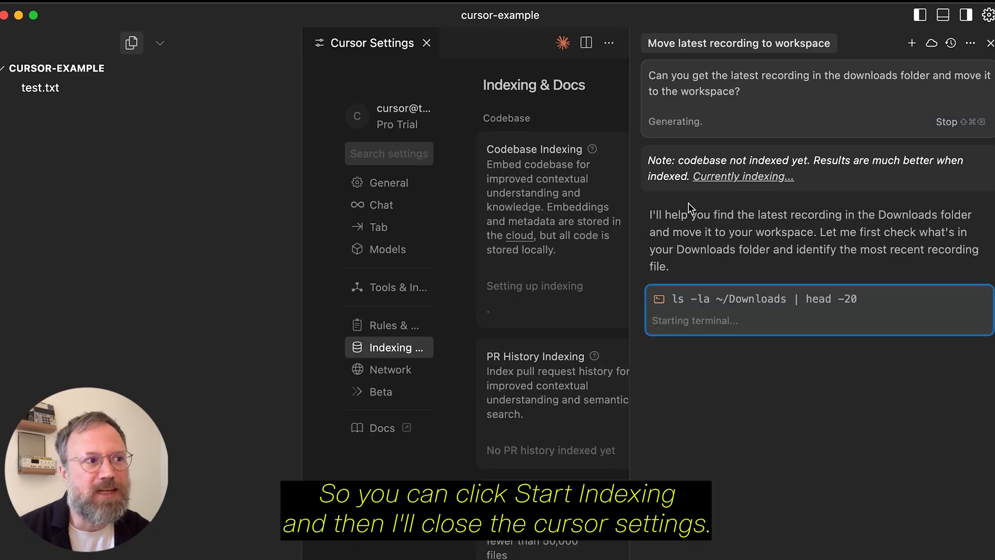
Close settings and follow the agent moving 'New Recording 371.m4a' into the workspace
{"action": "left_click", "coordinate": [427, 42]}
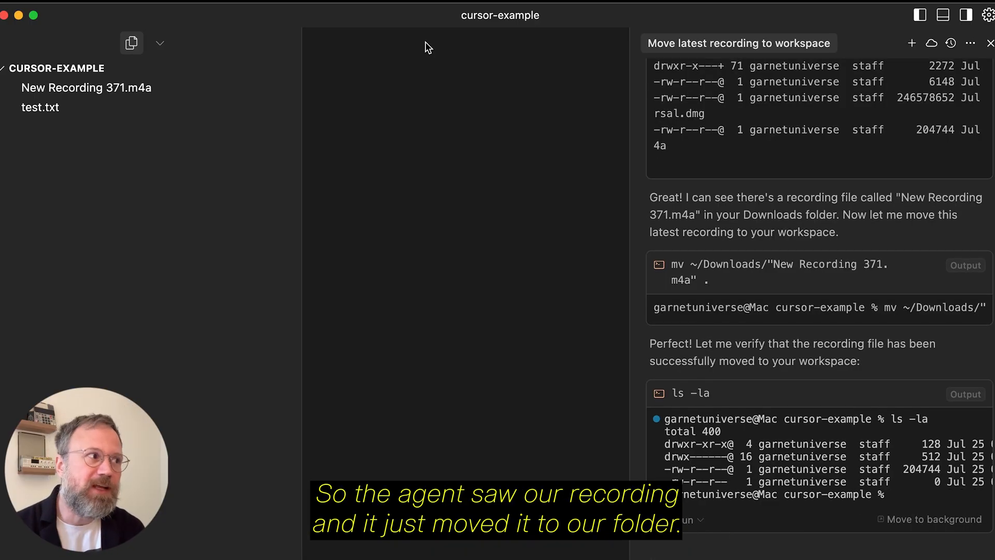
{"action": "scroll", "scroll_direction": "down", "scroll_amount": 3}
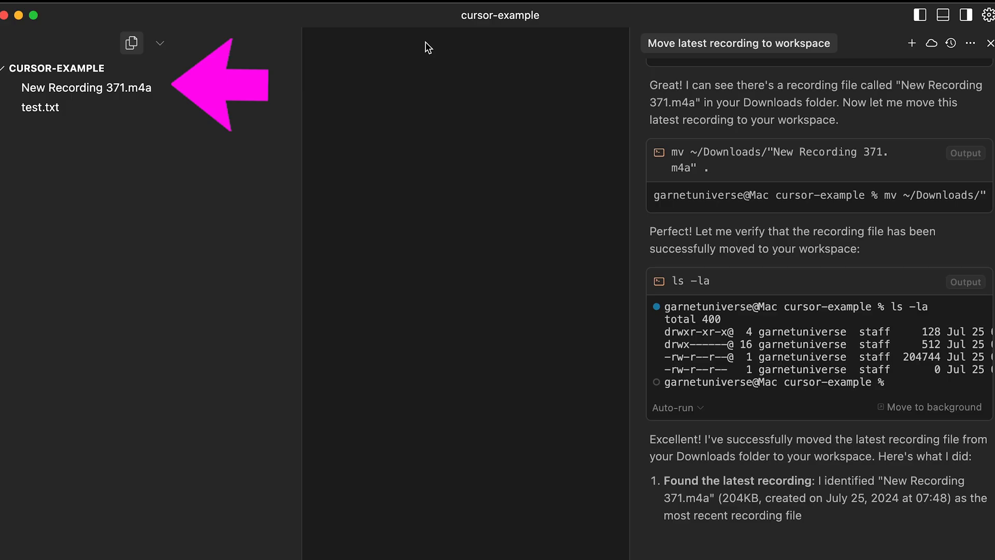
{"action": "scroll", "scroll_direction": "down", "scroll_amount": 3}
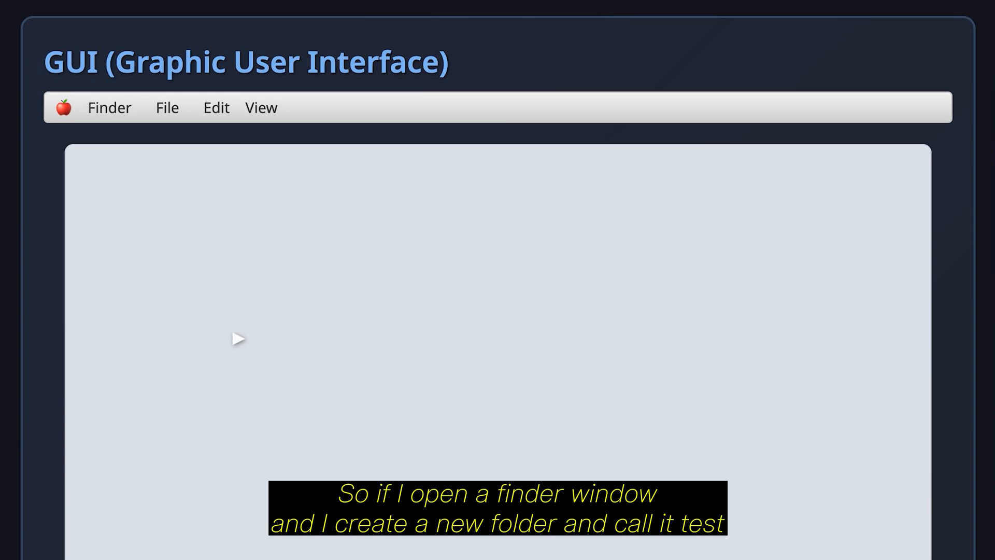
Create a new folder from the File menu in the mock Finder window
{"action": "left_click", "coordinate": [167, 108]}
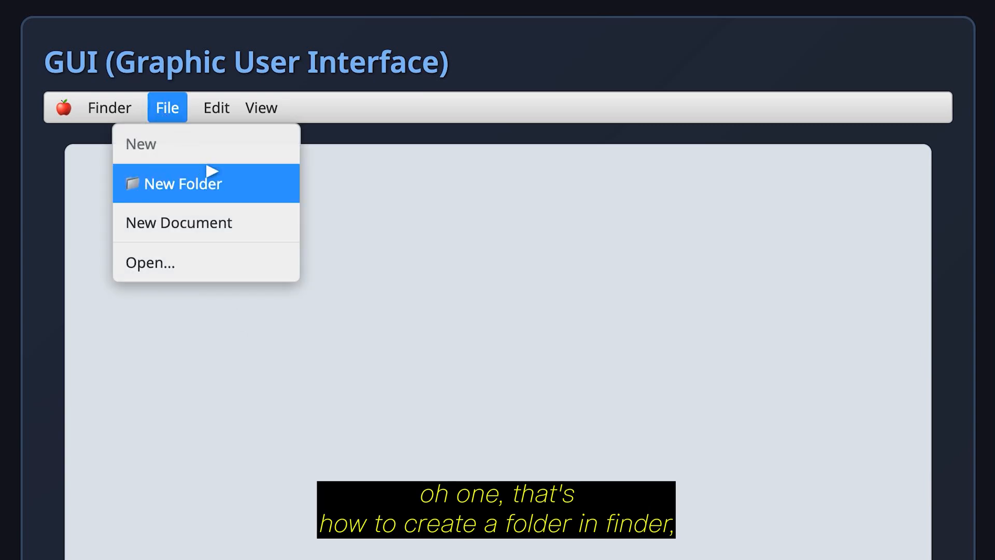
{"action": "left_click", "coordinate": [182, 184]}
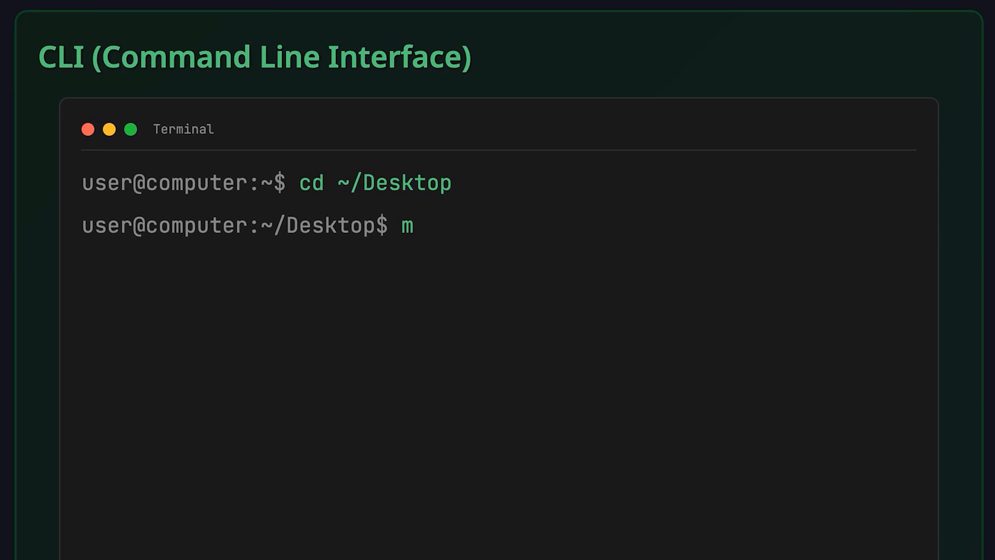
Type 'mkdir test' in the mockup terminal to create a Desktop folder
{"action": "type", "text": "kdi"}
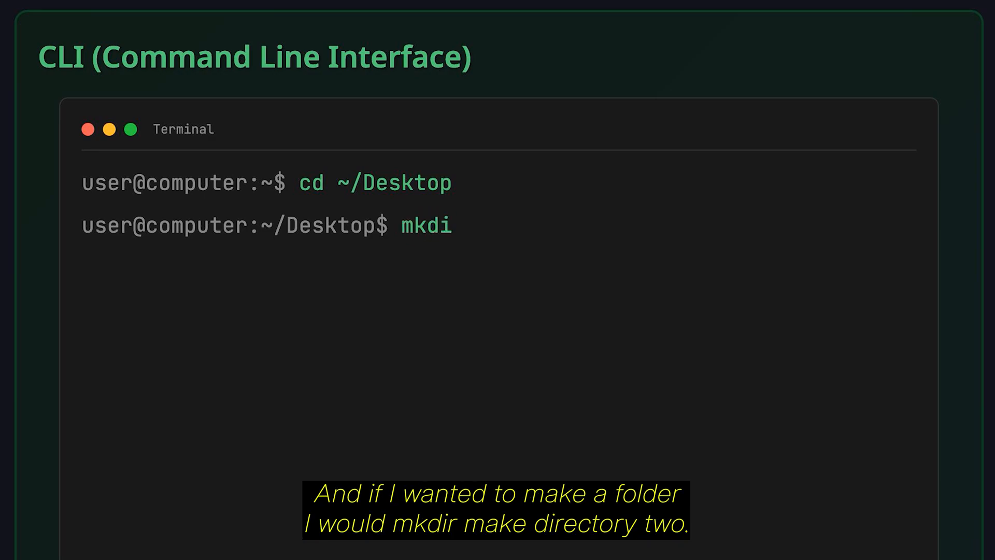
{"action": "type", "text": "r tes"}
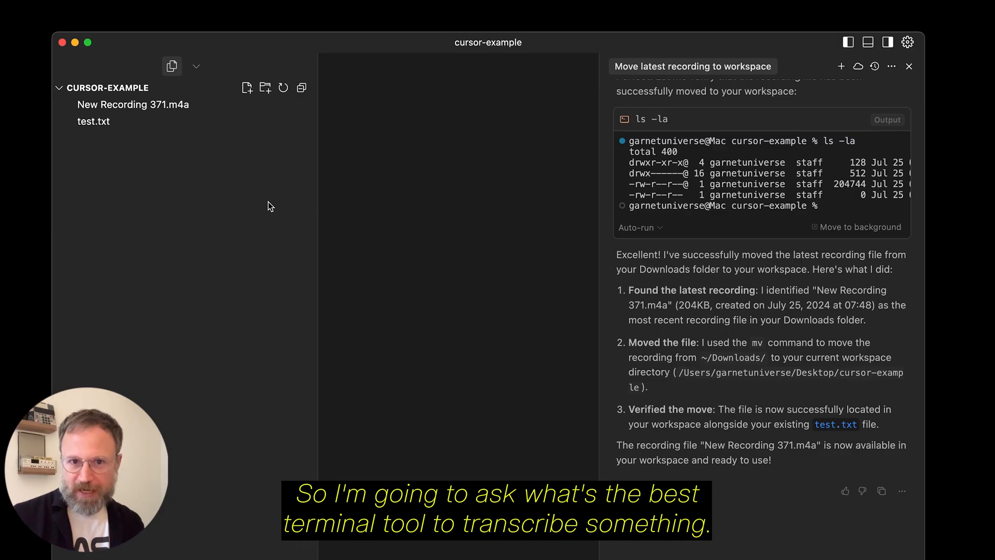
Ask the agent for the best terminal transcription tool and review its Whisper recommendation
{"action": "key", "text": "Return"}
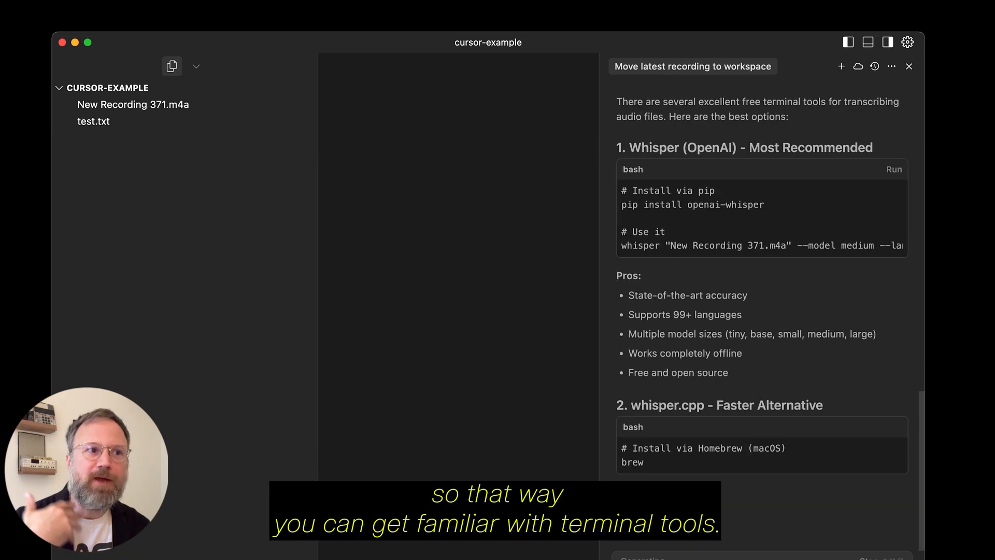
{"action": "scroll", "scroll_direction": "down", "scroll_amount": 3}
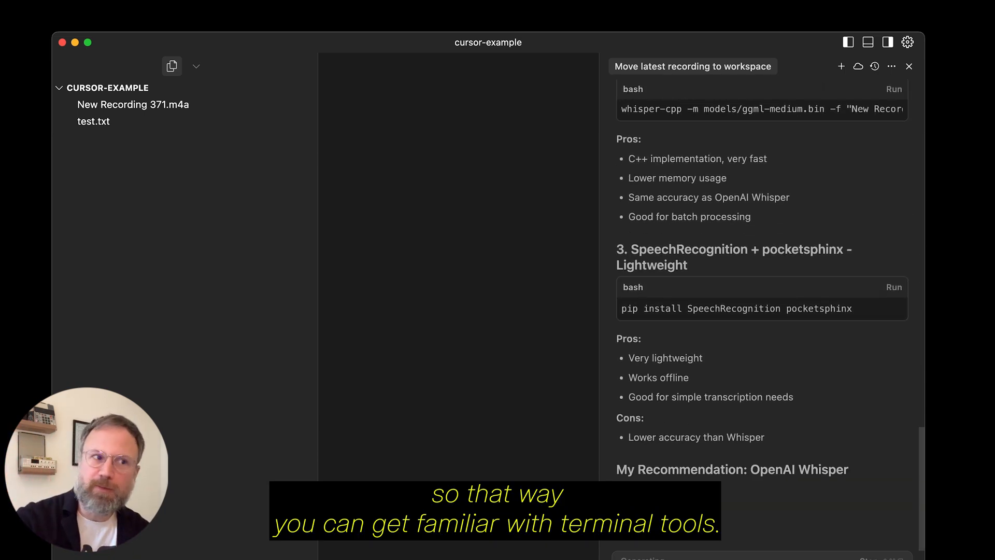
{"action": "scroll", "scroll_direction": "up", "scroll_amount": 3}
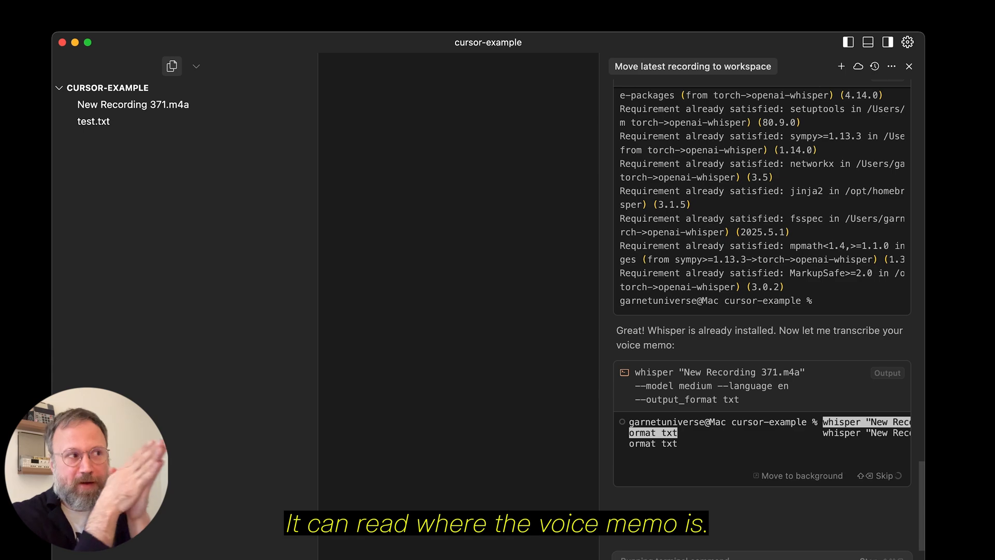
Follow the agent installing openai-whisper and transcribing New Recording 371.m4a
{"action": "scroll", "scroll_direction": "down", "scroll_amount": 3}
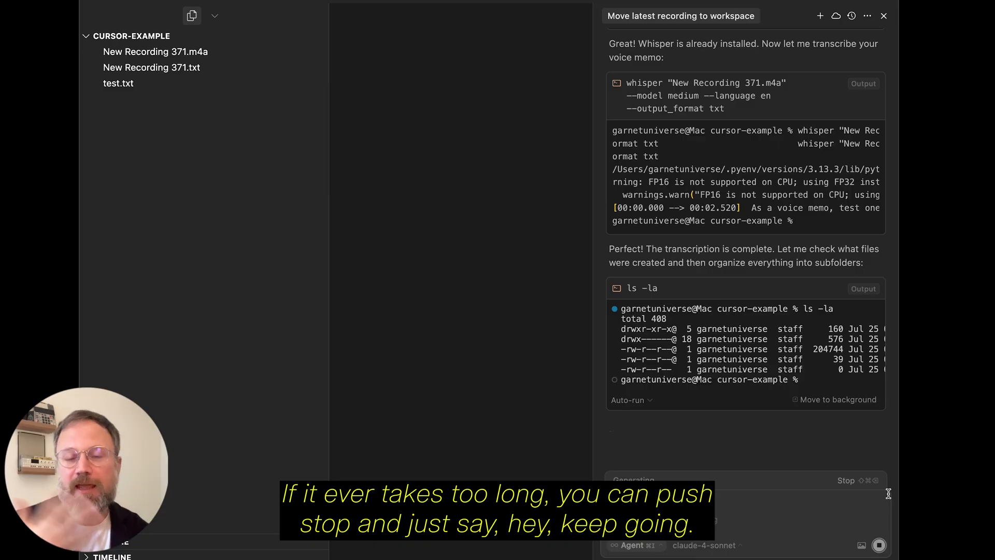
{"action": "scroll", "scroll_direction": "down", "scroll_amount": 3}
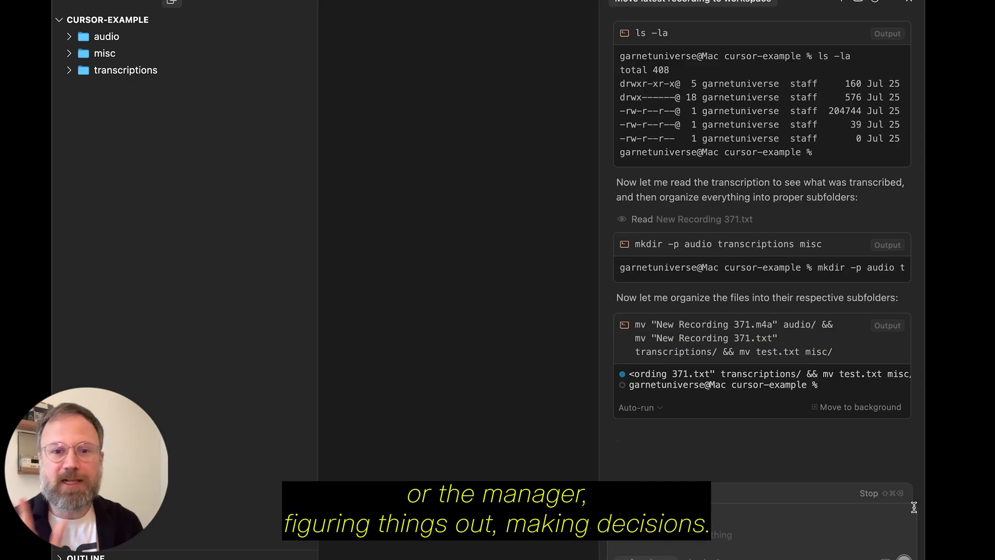
Follow the agent creating audio, misc and transcriptions subfolders and moving files into them
{"action": "scroll", "scroll_direction": "down", "scroll_amount": 3}
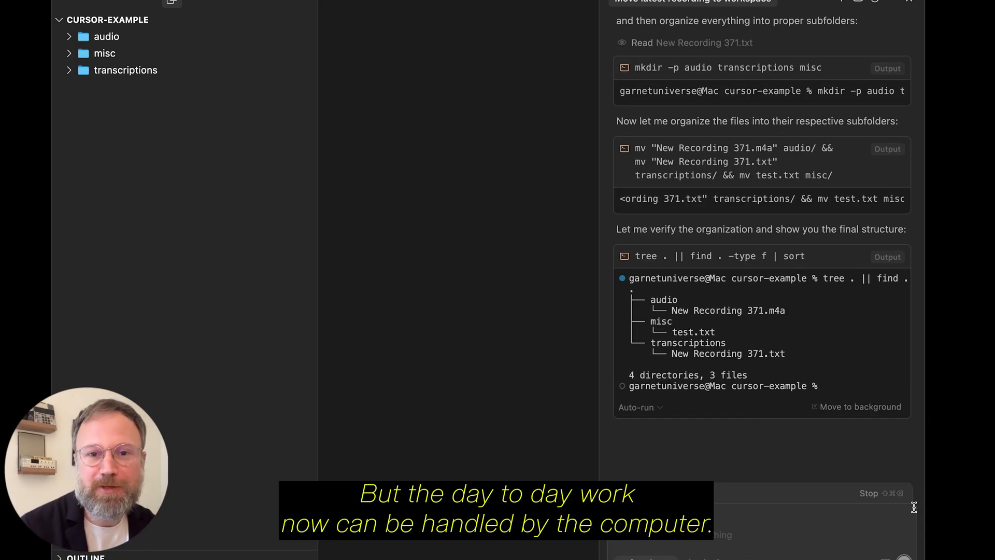
{"action": "scroll", "scroll_direction": "down", "scroll_amount": 3}
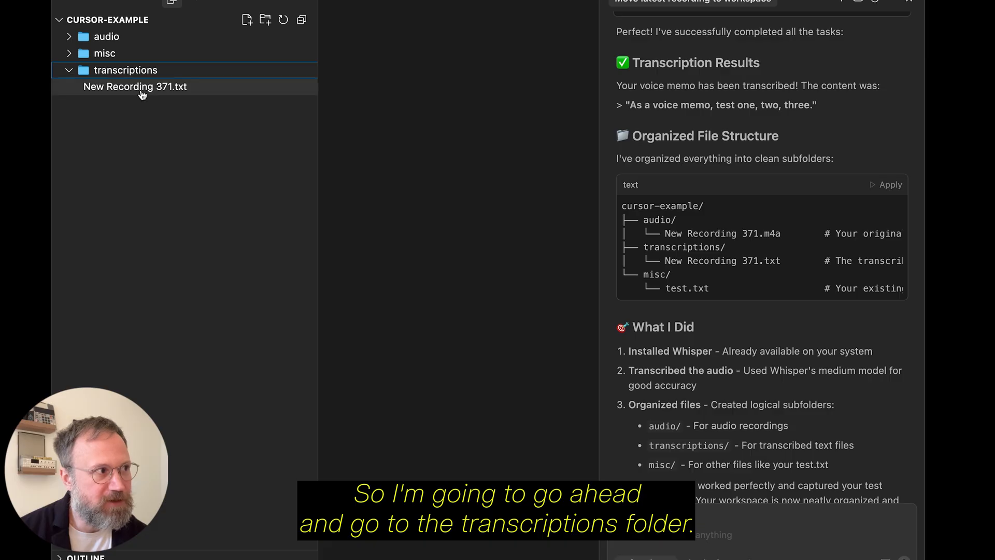
Open New Recording 371.txt from the Explorer to view the transcript
{"action": "left_click", "coordinate": [135, 86]}
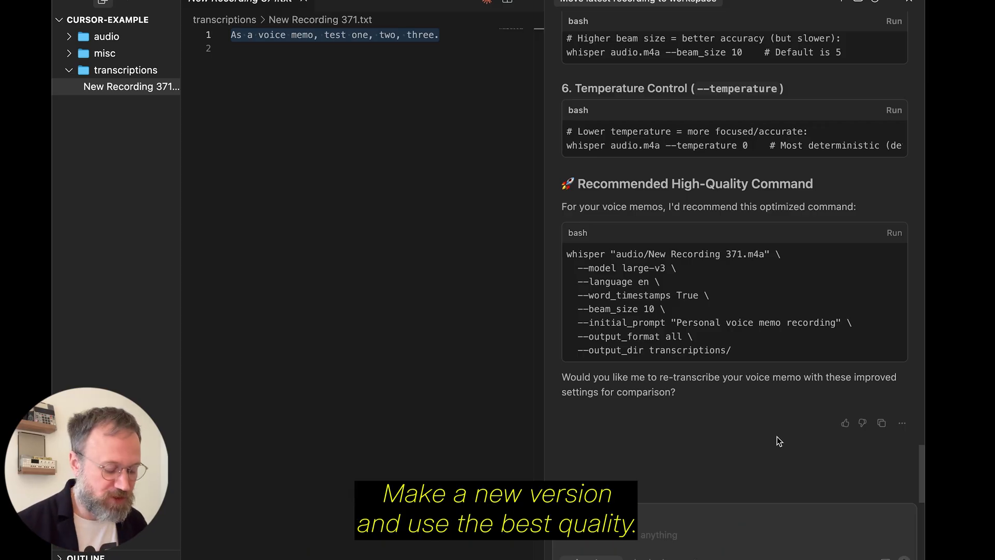
Request a best-quality re-transcription and follow the agent renaming files to medium- and high-quality
{"action": "key", "text": "Return"}
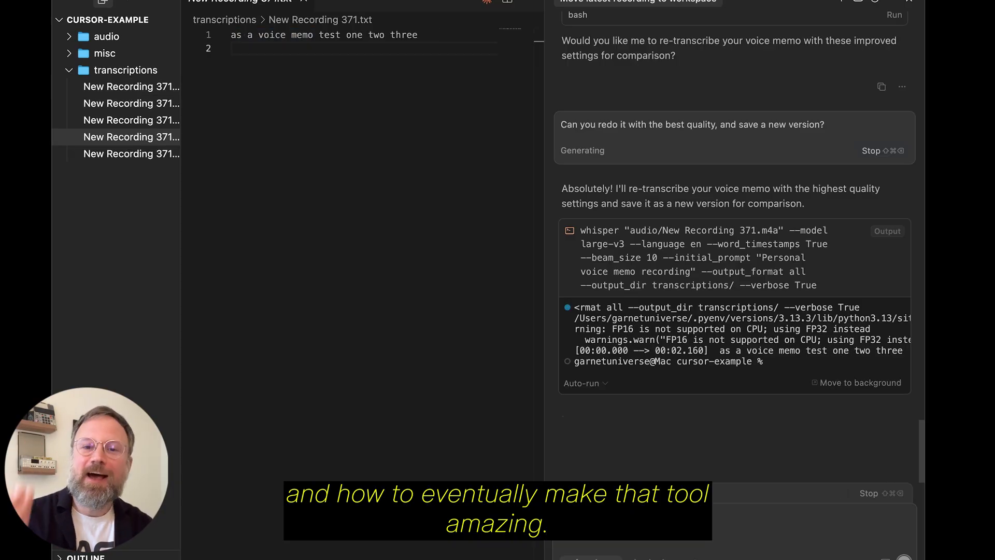
{"action": "scroll", "scroll_direction": "down", "scroll_amount": 3}
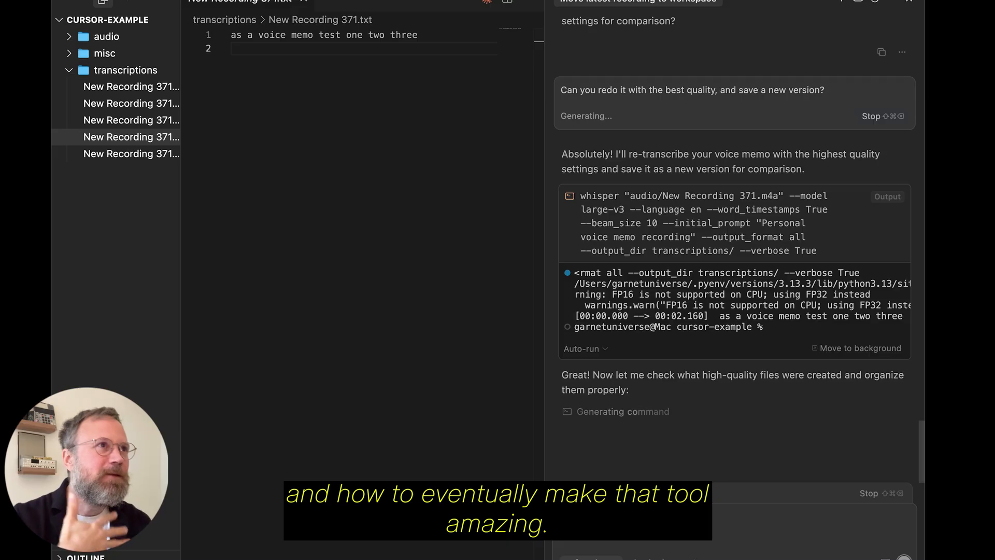
{"action": "scroll", "scroll_direction": "down", "scroll_amount": 3}
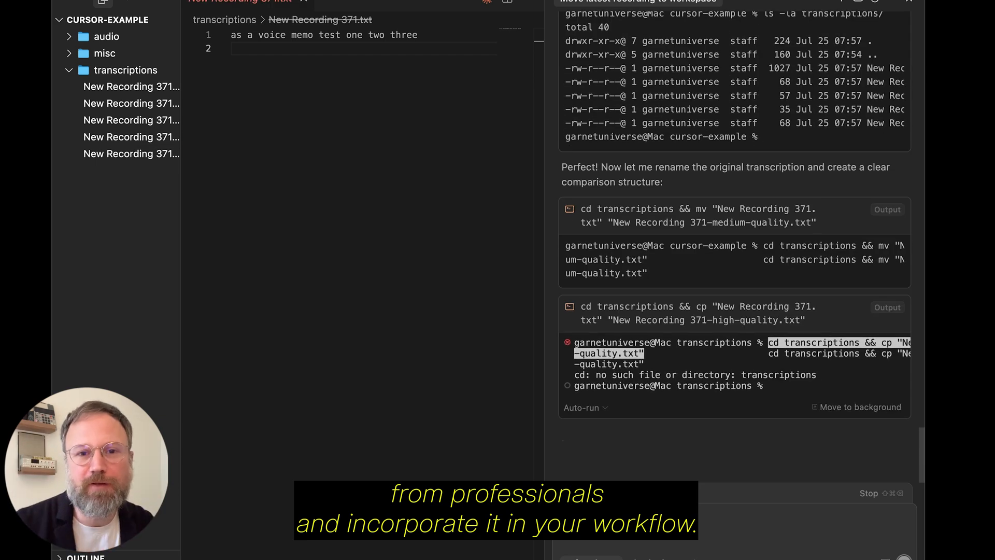
{"action": "scroll", "scroll_direction": "down", "scroll_amount": 3}
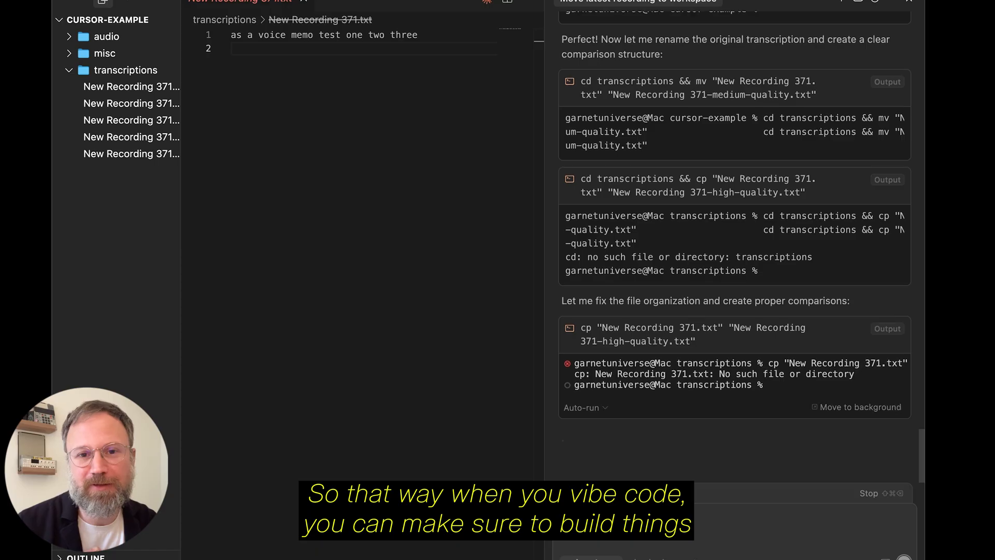
{"action": "scroll", "scroll_direction": "down", "scroll_amount": 3}
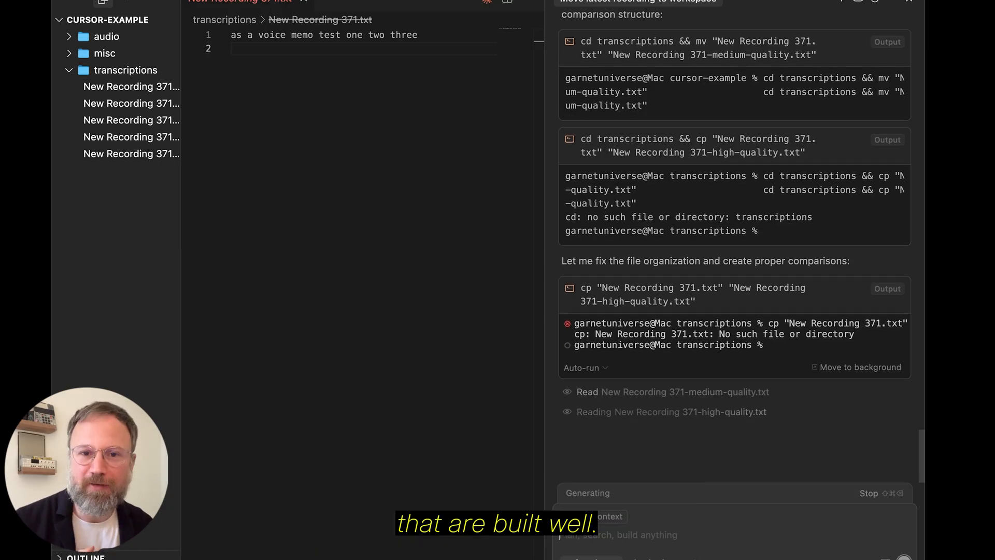